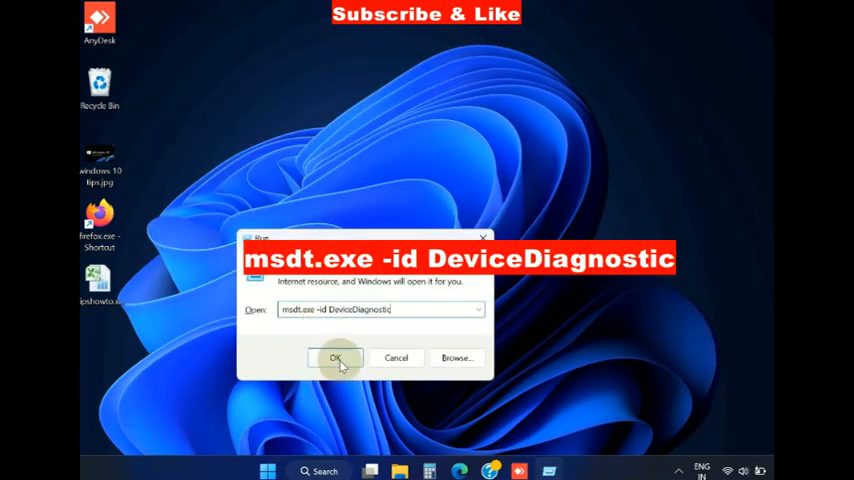
Run msdt.exe -id DeviceDiagnostic and start the Hardware and Devices troubleshooter scan
{"action": "left_click", "coordinate": [338, 358]}
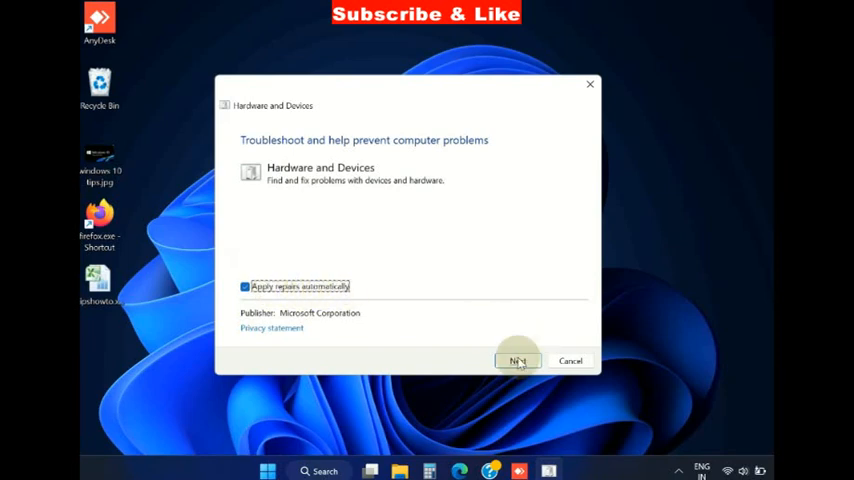
{"action": "left_click", "coordinate": [517, 360]}
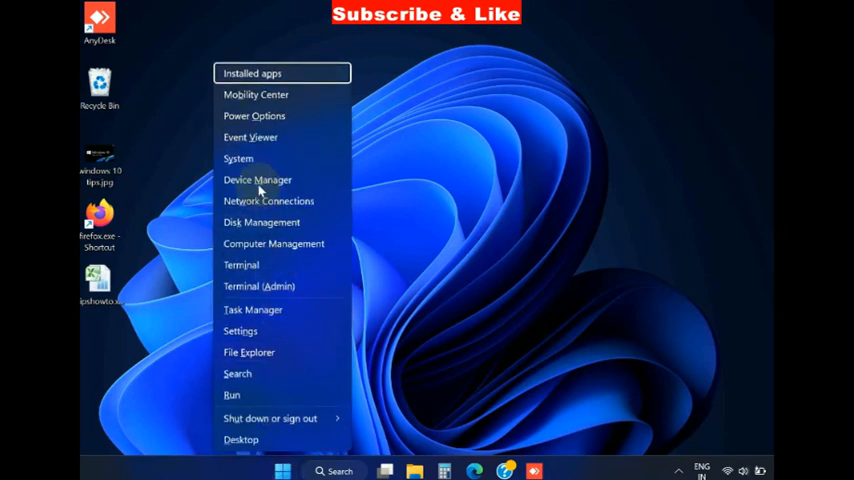
Search automatically for an AMD PSP 10.0 Device driver under Security devices, then close the updater
{"action": "left_click", "coordinate": [257, 179]}
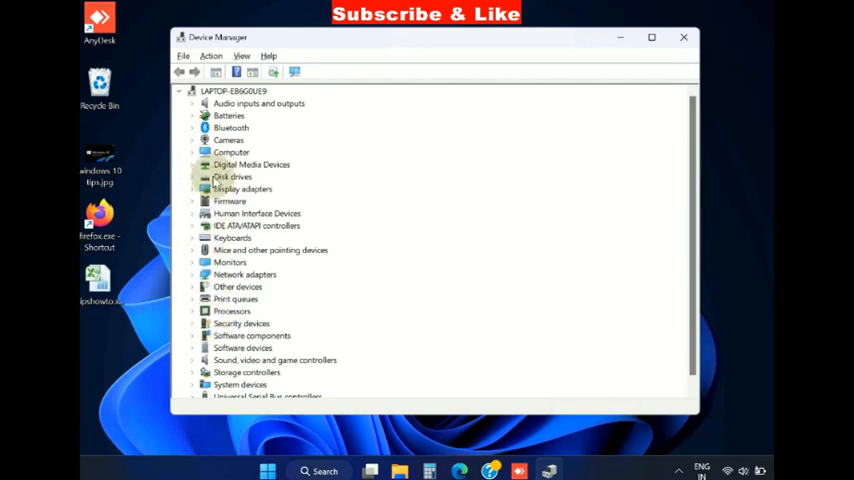
{"action": "mouse_move", "coordinate": [260, 295]}
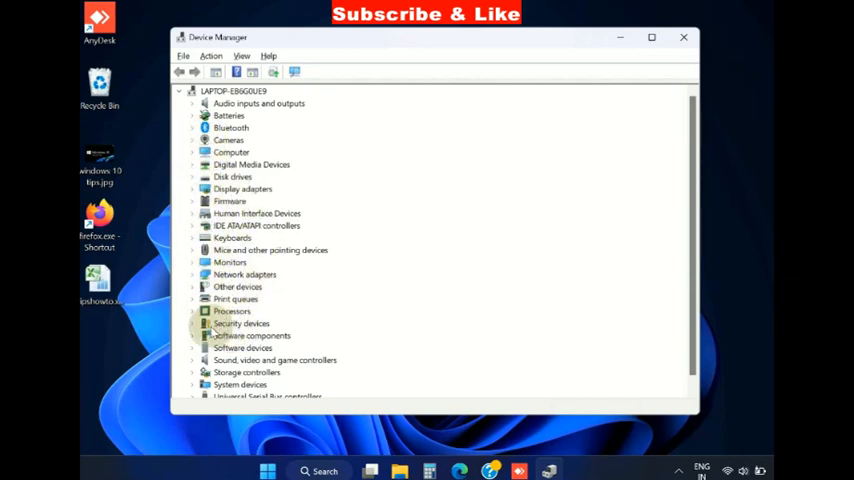
{"action": "left_click", "coordinate": [193, 323]}
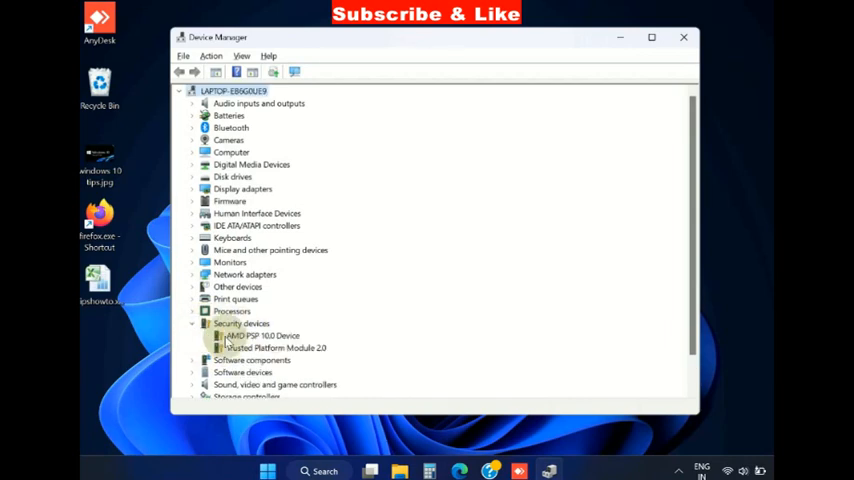
{"action": "right_click", "coordinate": [240, 336]}
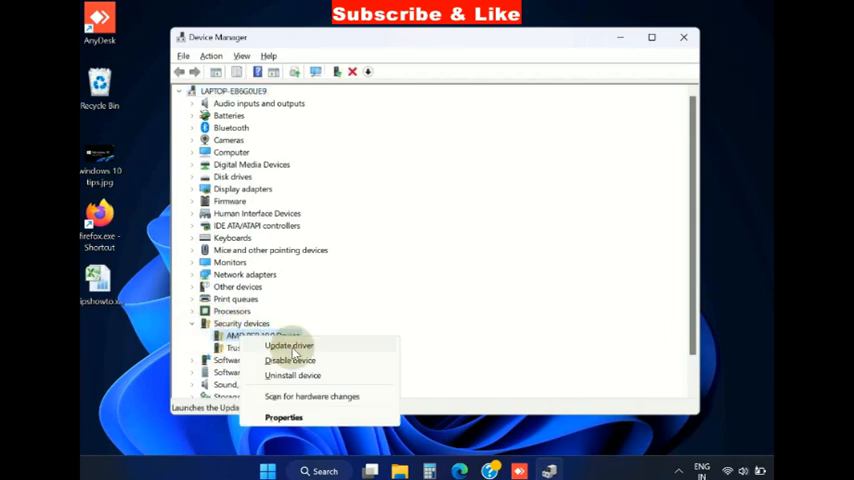
{"action": "left_click", "coordinate": [288, 345]}
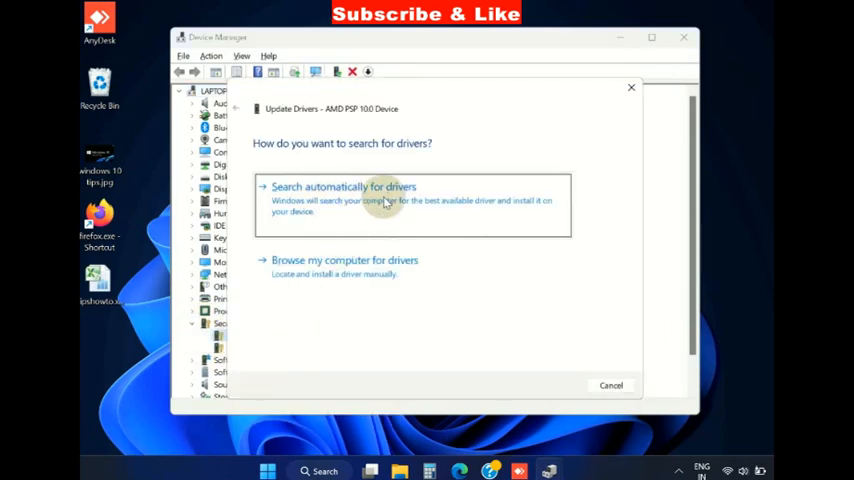
{"action": "left_click", "coordinate": [343, 200]}
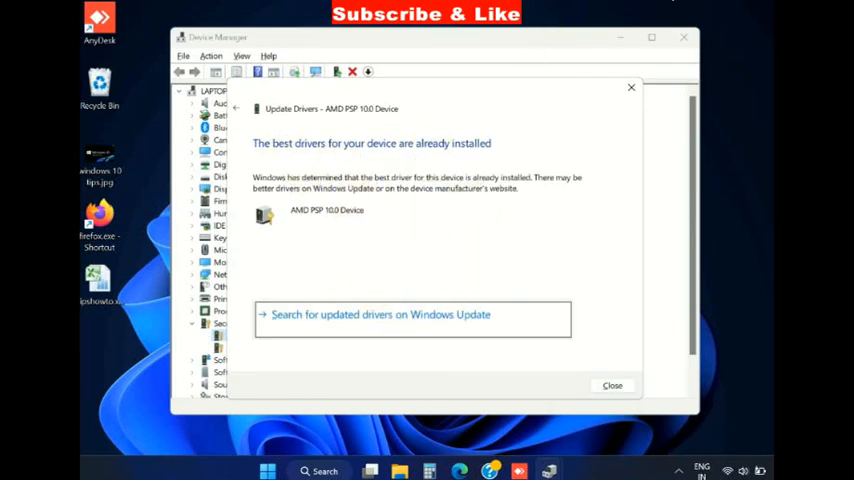
{"action": "left_click", "coordinate": [611, 385]}
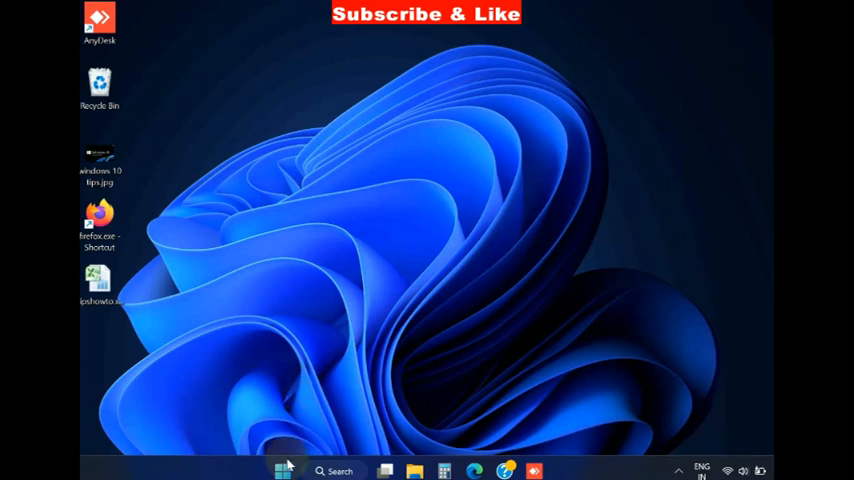
Run powercfg.cpl from the Win+X Run box to open Power Options
{"action": "right_click", "coordinate": [283, 471]}
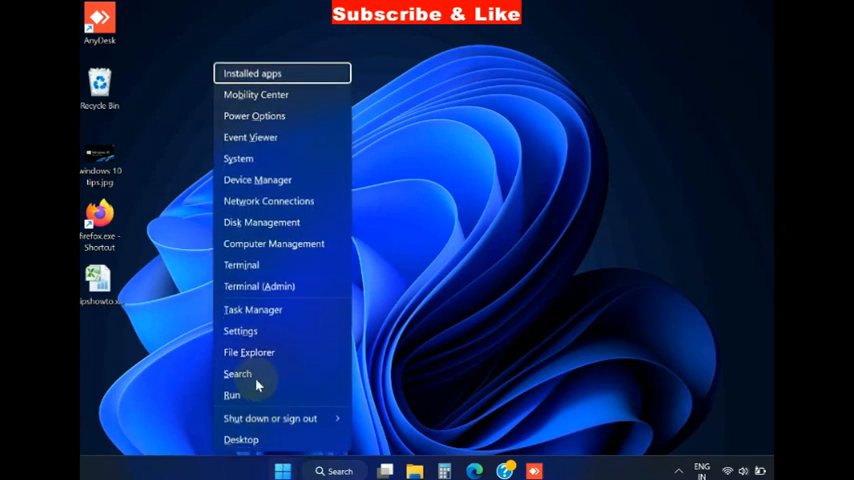
{"action": "left_click", "coordinate": [232, 394]}
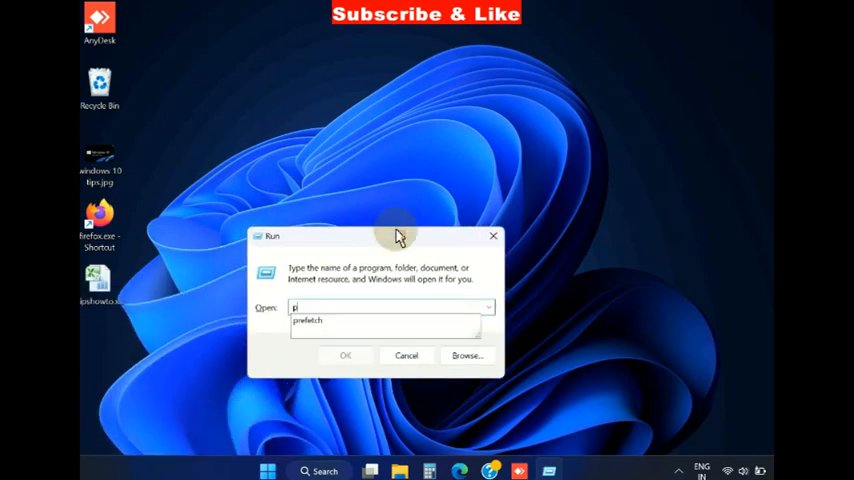
{"action": "type", "text": "powercfg.cpl"}
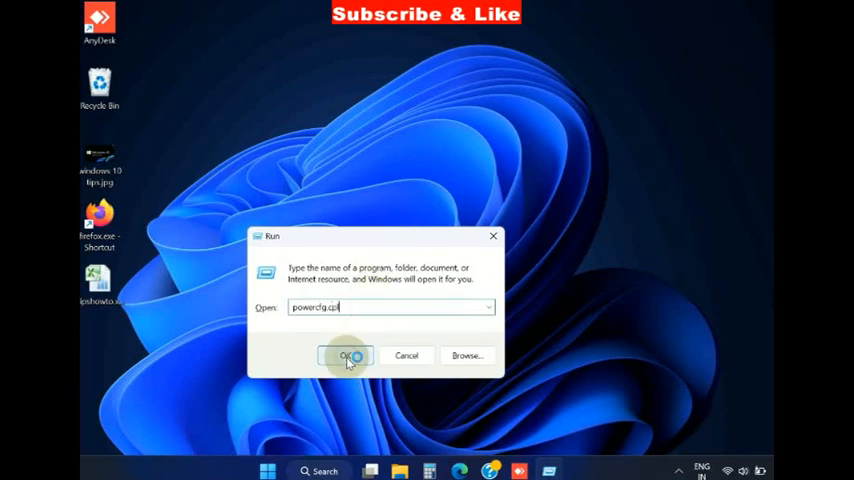
{"action": "left_click", "coordinate": [347, 355]}
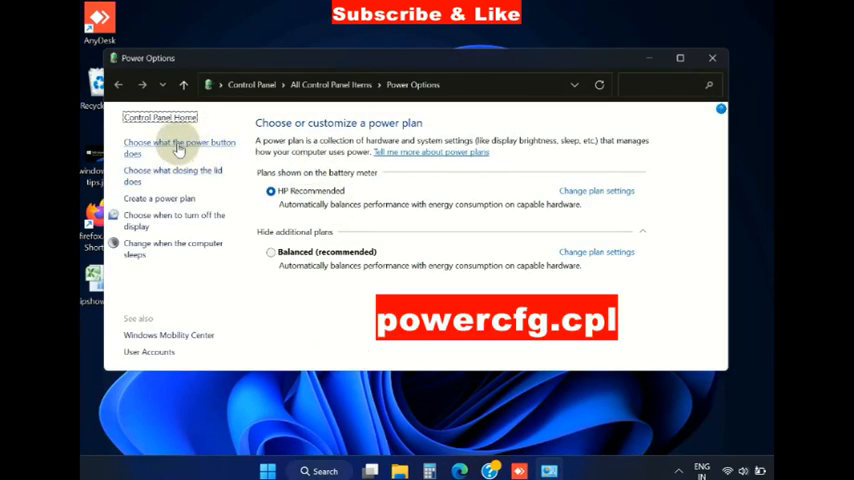
{"action": "mouse_move", "coordinate": [257, 163]}
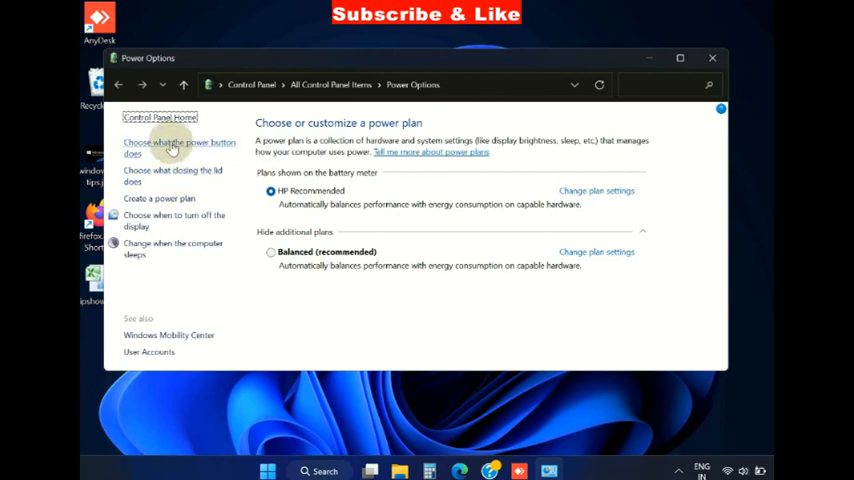
Uncheck 'Turn on fast startup' in the power button shutdown settings
{"action": "left_click", "coordinate": [168, 147]}
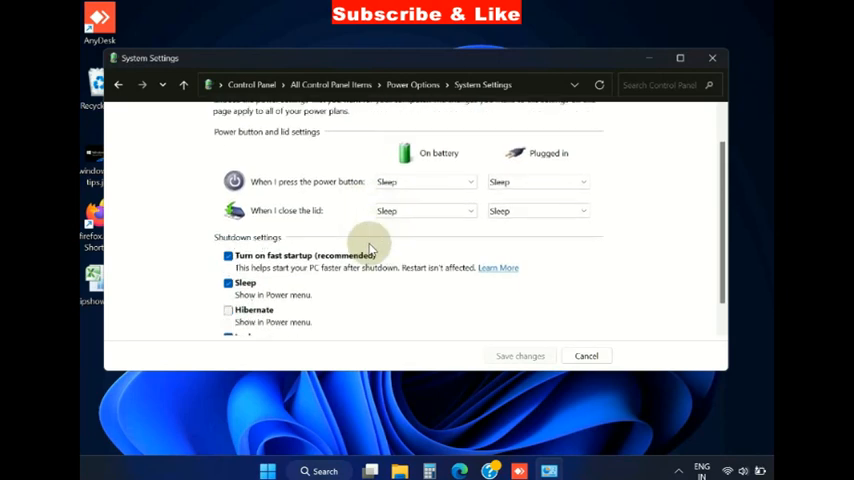
{"action": "scroll", "scroll_direction": "down", "scroll_amount": 3}
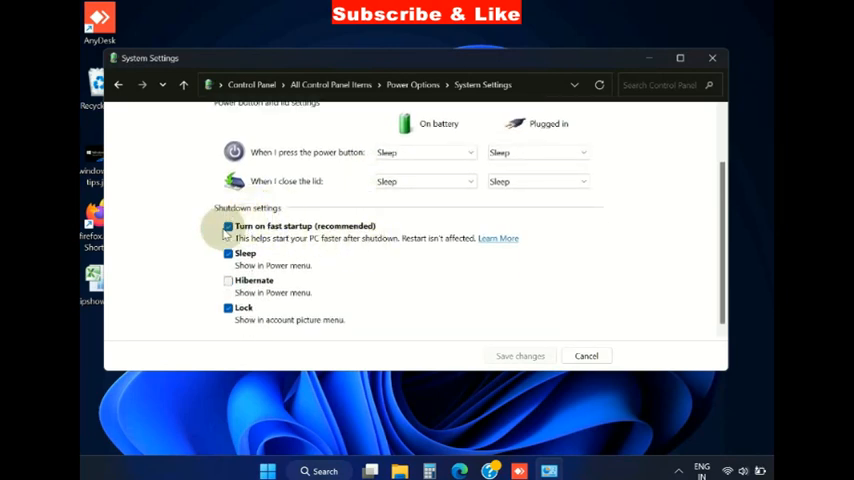
{"action": "left_click", "coordinate": [229, 226]}
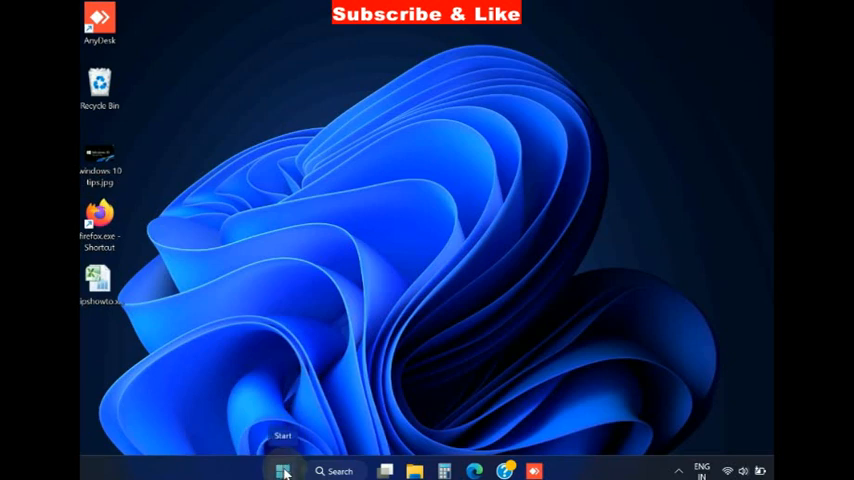
In Settings, scroll System to Recovery and use Restart now for Advanced startup
{"action": "right_click", "coordinate": [283, 471]}
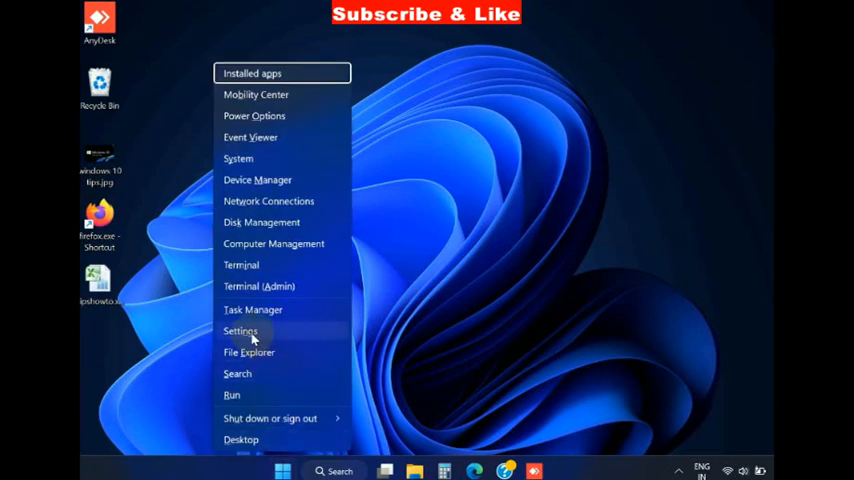
{"action": "left_click", "coordinate": [240, 331]}
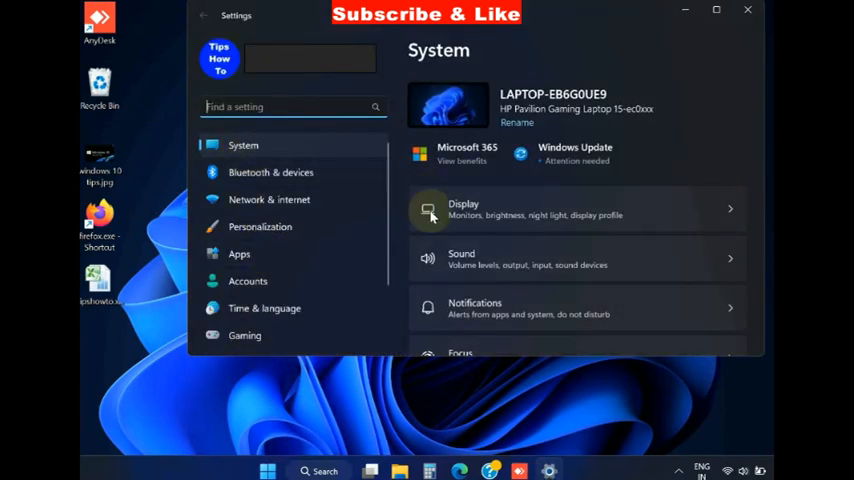
{"action": "scroll", "scroll_direction": "down", "scroll_amount": 3}
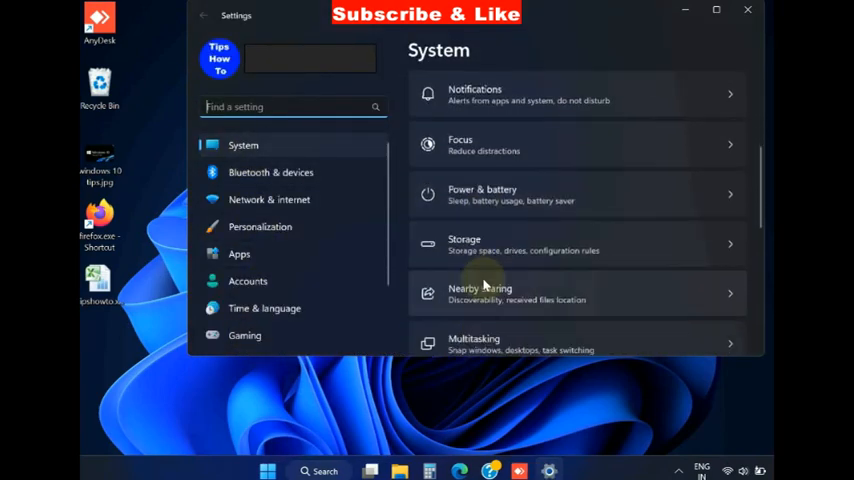
{"action": "scroll", "scroll_direction": "down", "scroll_amount": 3}
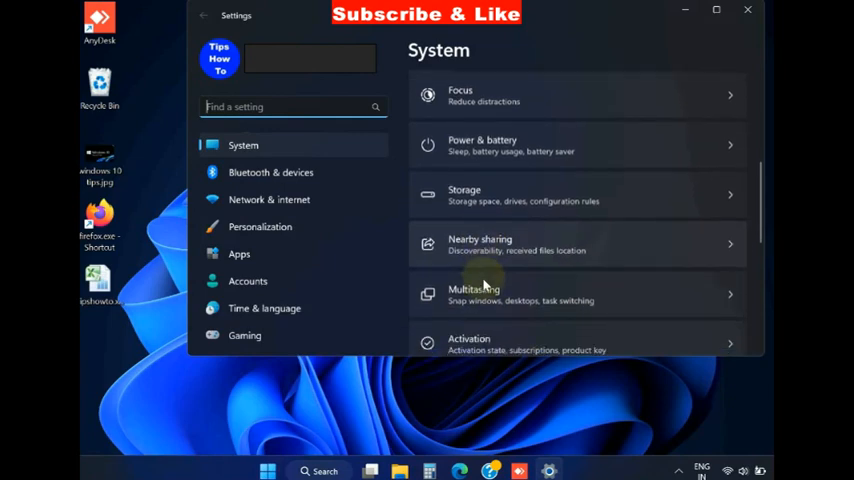
{"action": "scroll", "scroll_direction": "down", "scroll_amount": 3}
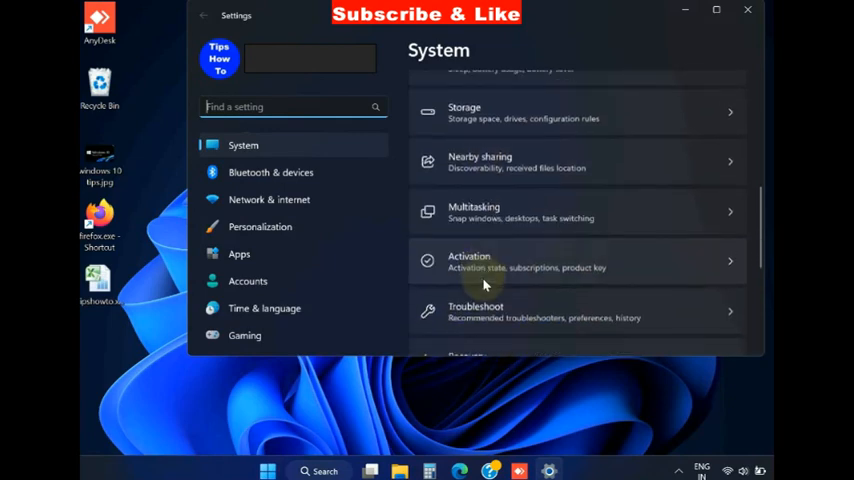
{"action": "scroll", "scroll_direction": "down", "scroll_amount": 3}
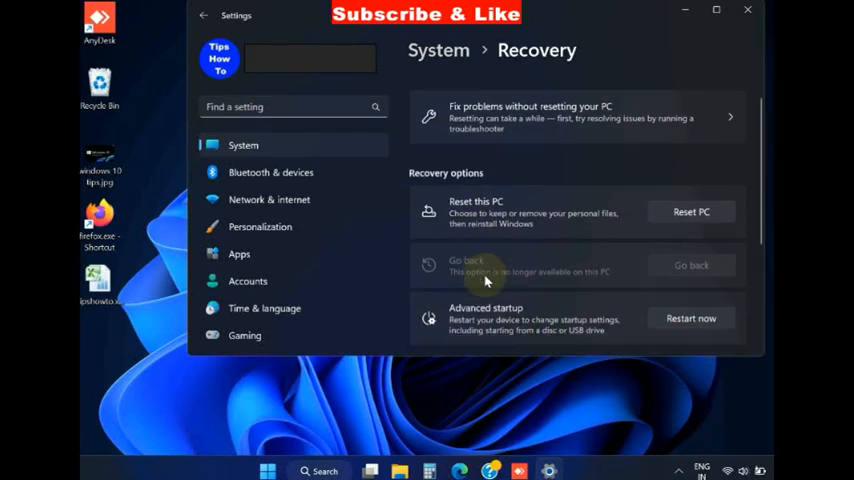
{"action": "scroll", "scroll_direction": "down", "scroll_amount": 3}
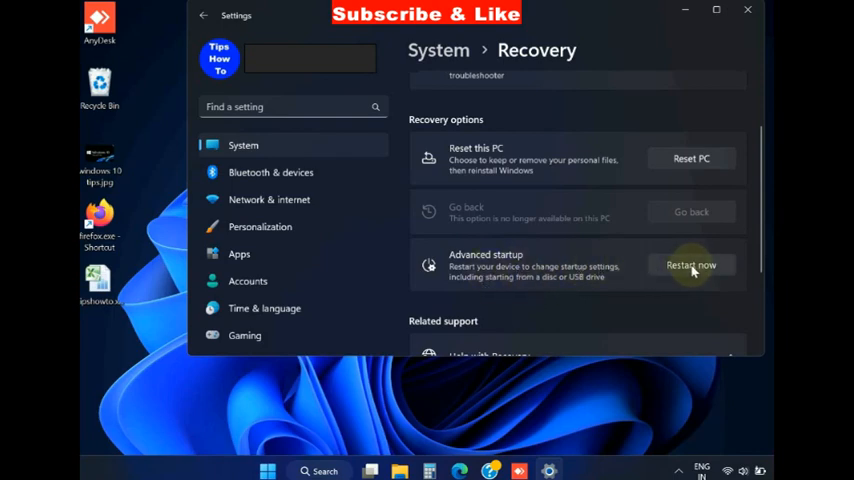
{"action": "left_click", "coordinate": [691, 264]}
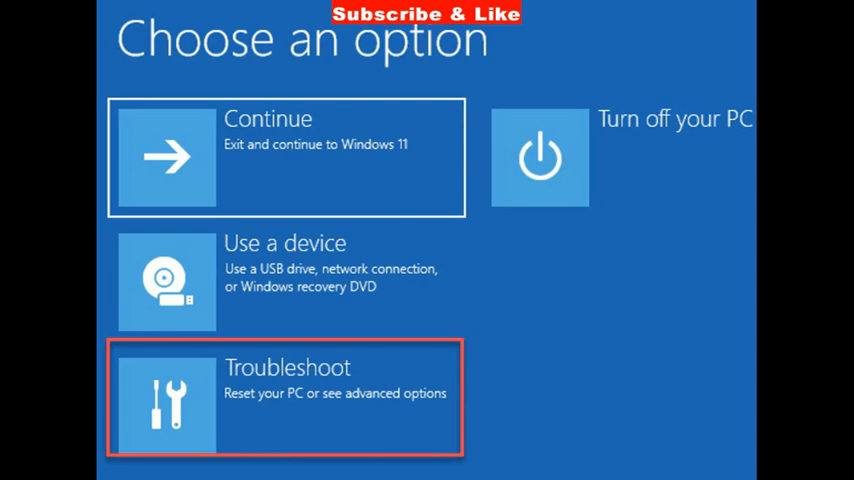
Choose Troubleshoot on the recovery environment's Choose an option screen
{"action": "left_click", "coordinate": [286, 398]}
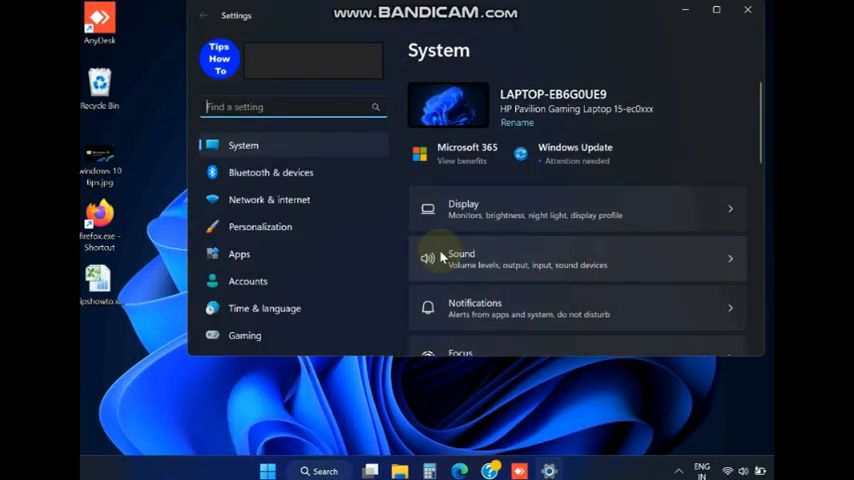
{"action": "scroll", "scroll_direction": "down", "scroll_amount": 3}
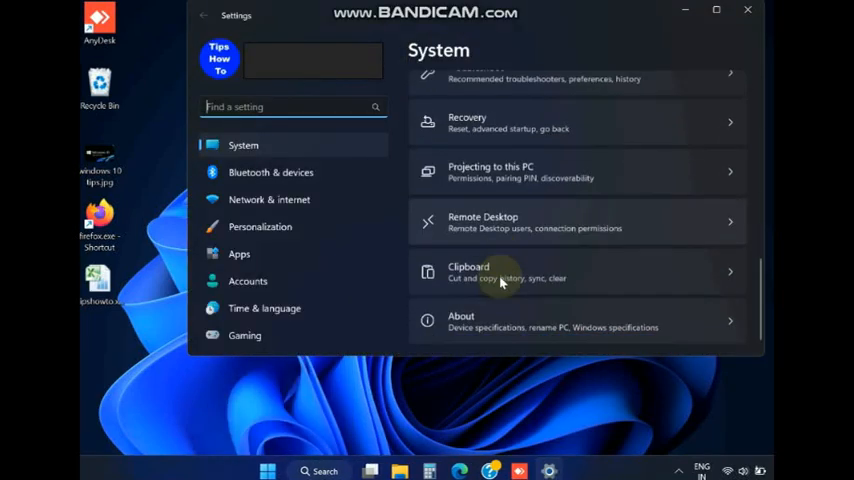
{"action": "scroll", "scroll_direction": "down", "scroll_amount": 3}
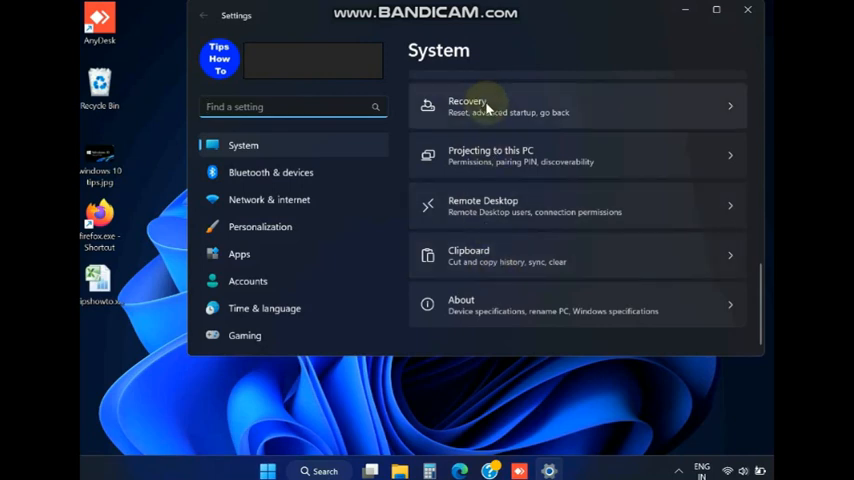